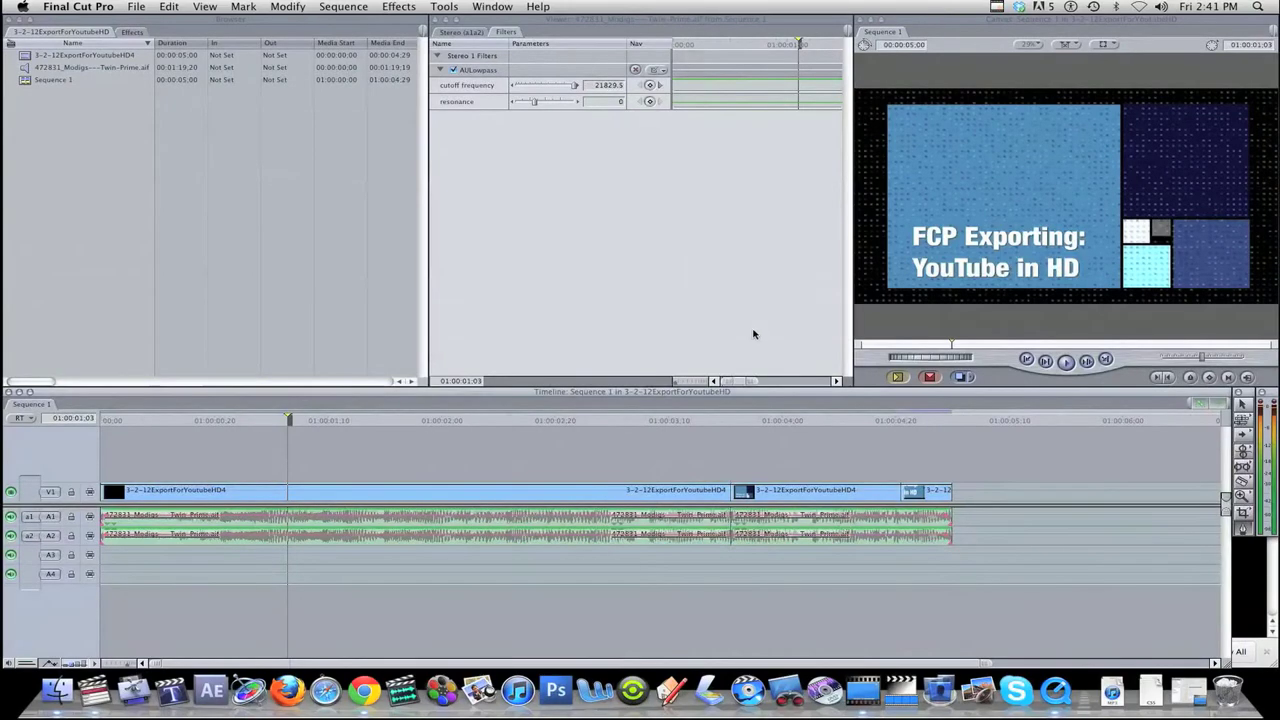
mouse_move(764, 388)
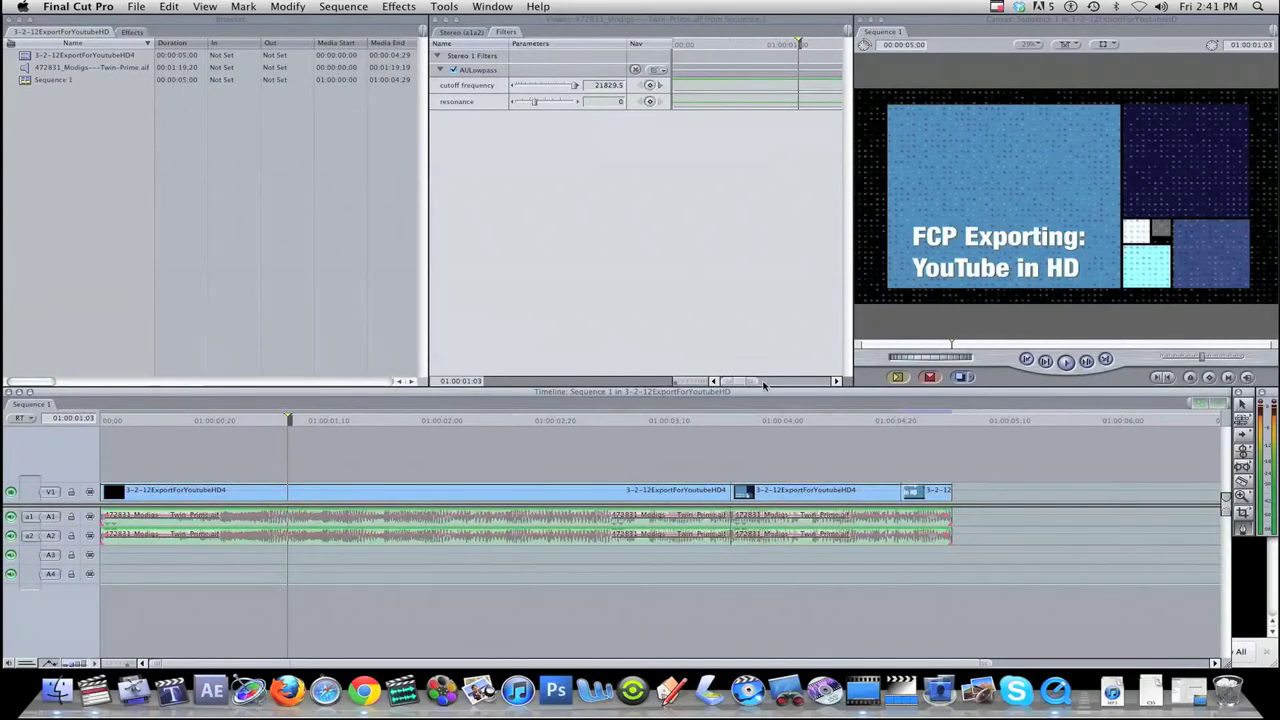
mouse_move(532, 404)
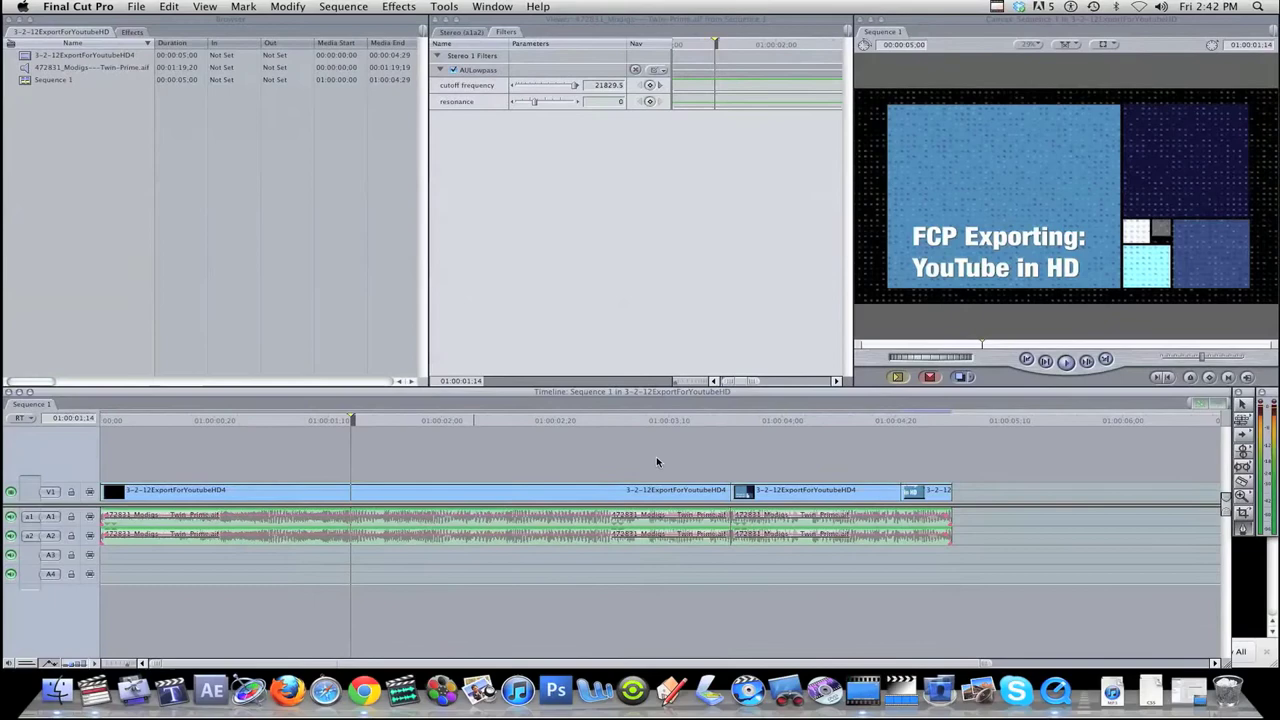
mouse_move(524, 404)
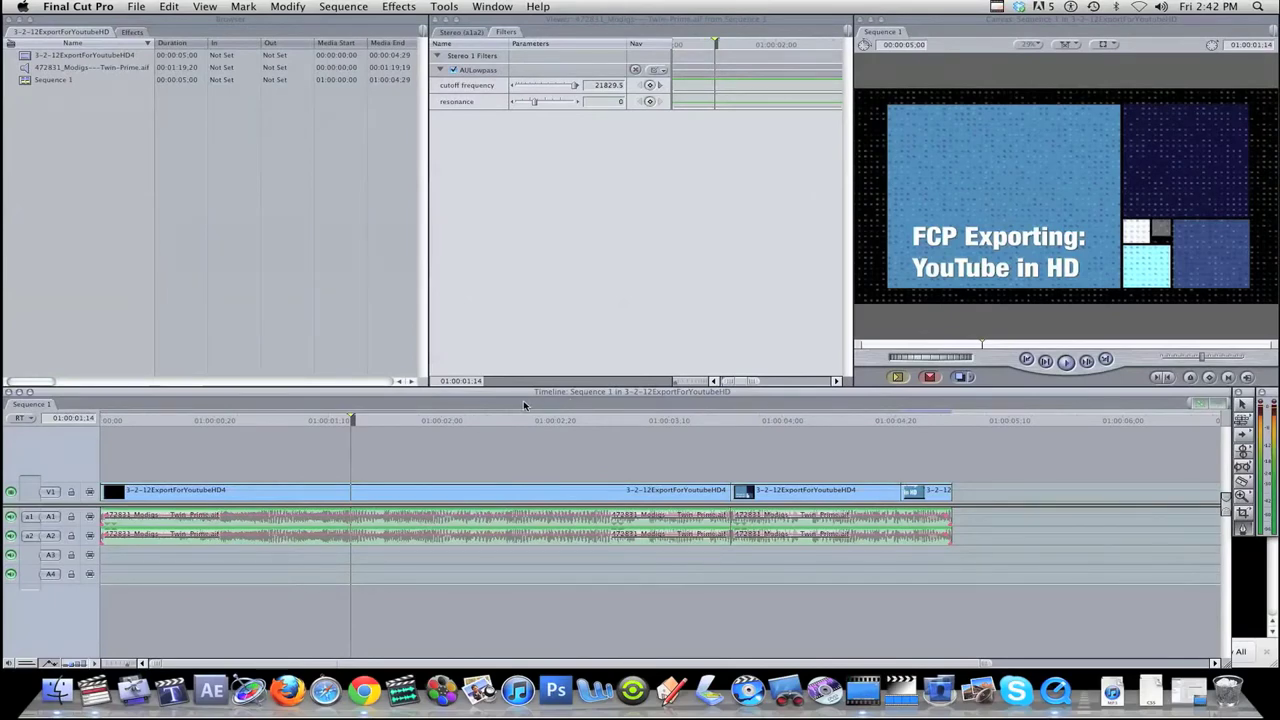
mouse_move(444, 144)
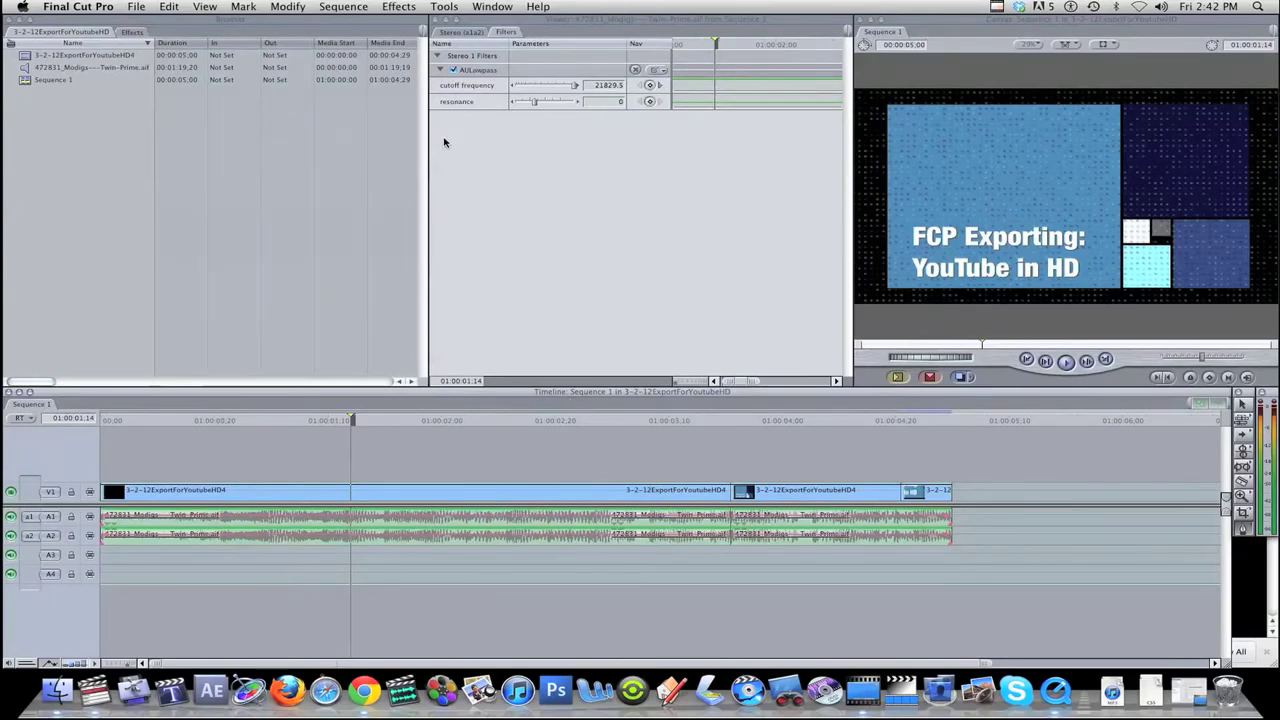
mouse_move(420, 166)
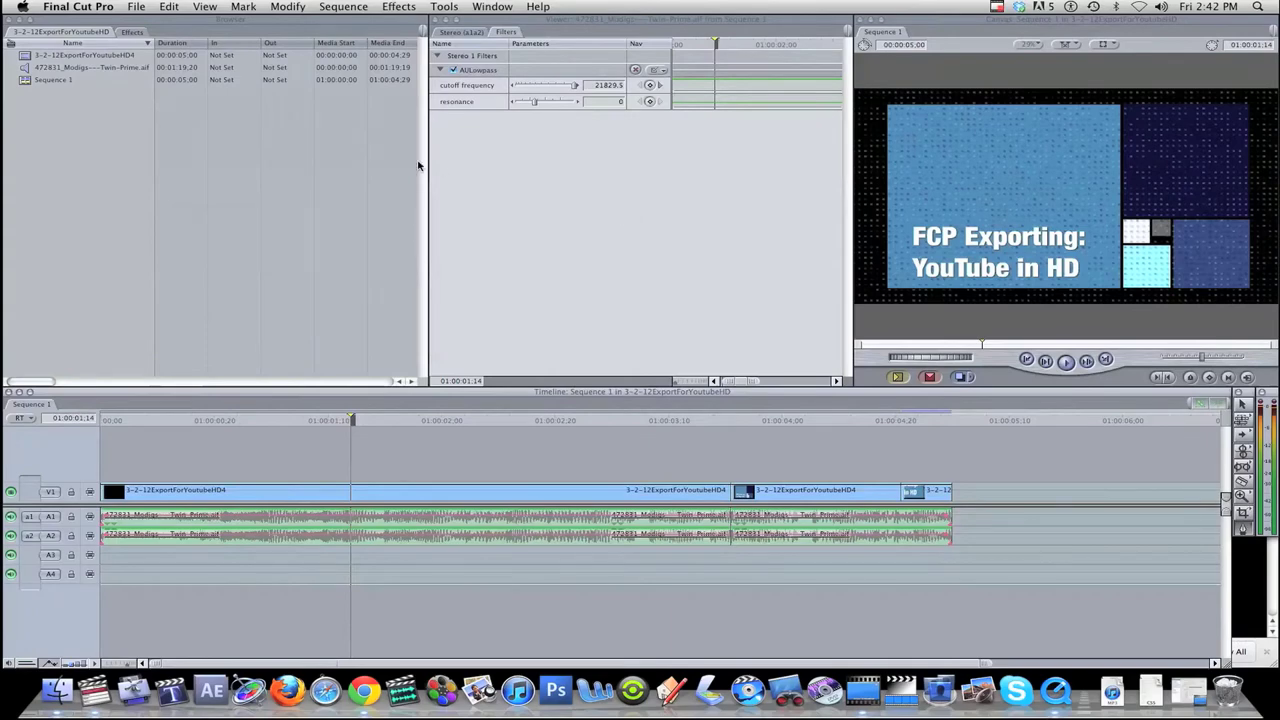
Step: Export the sequence using QuickTime Conversion and bring up the movie settings from the Save dialog
left_click(136, 8)
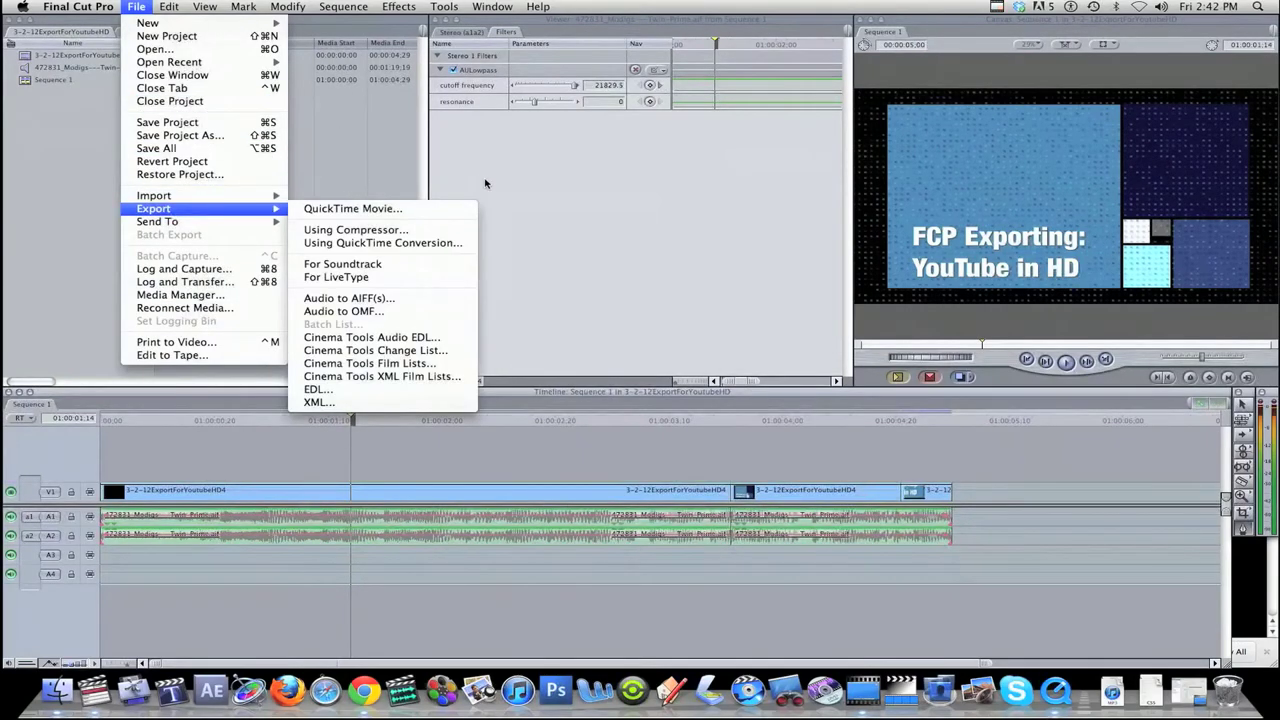
left_click(352, 208)
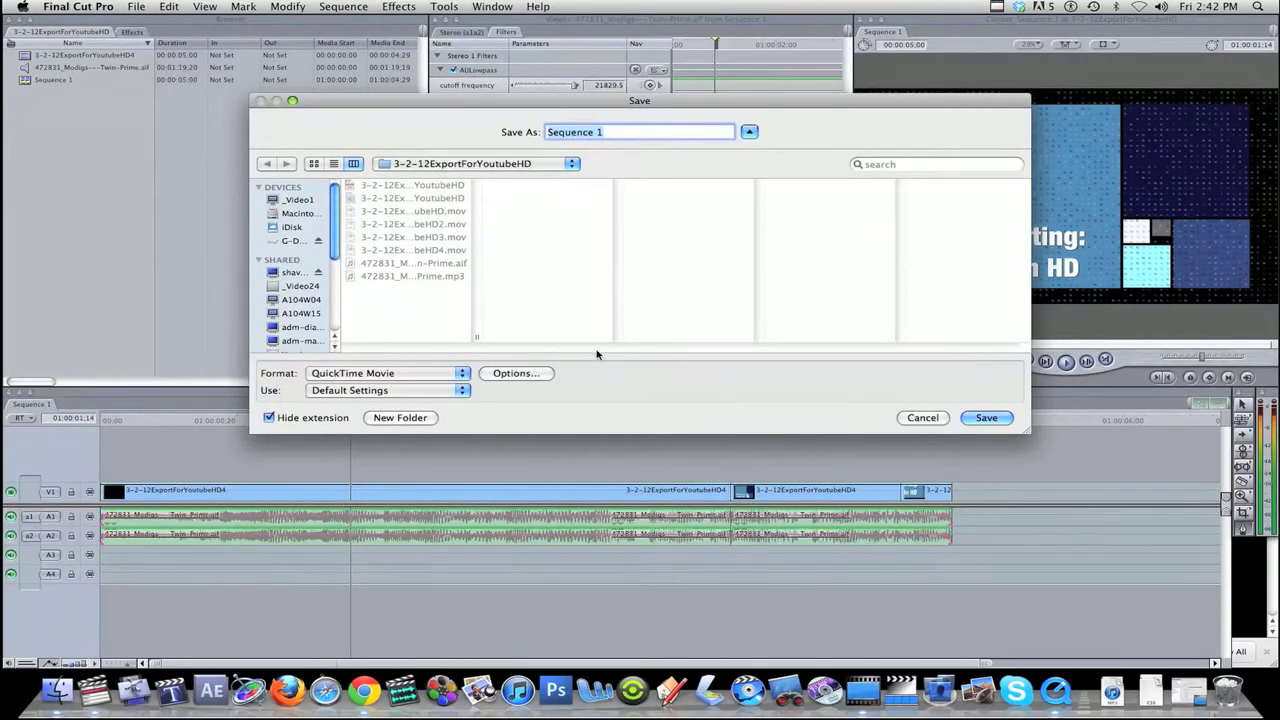
left_click(516, 374)
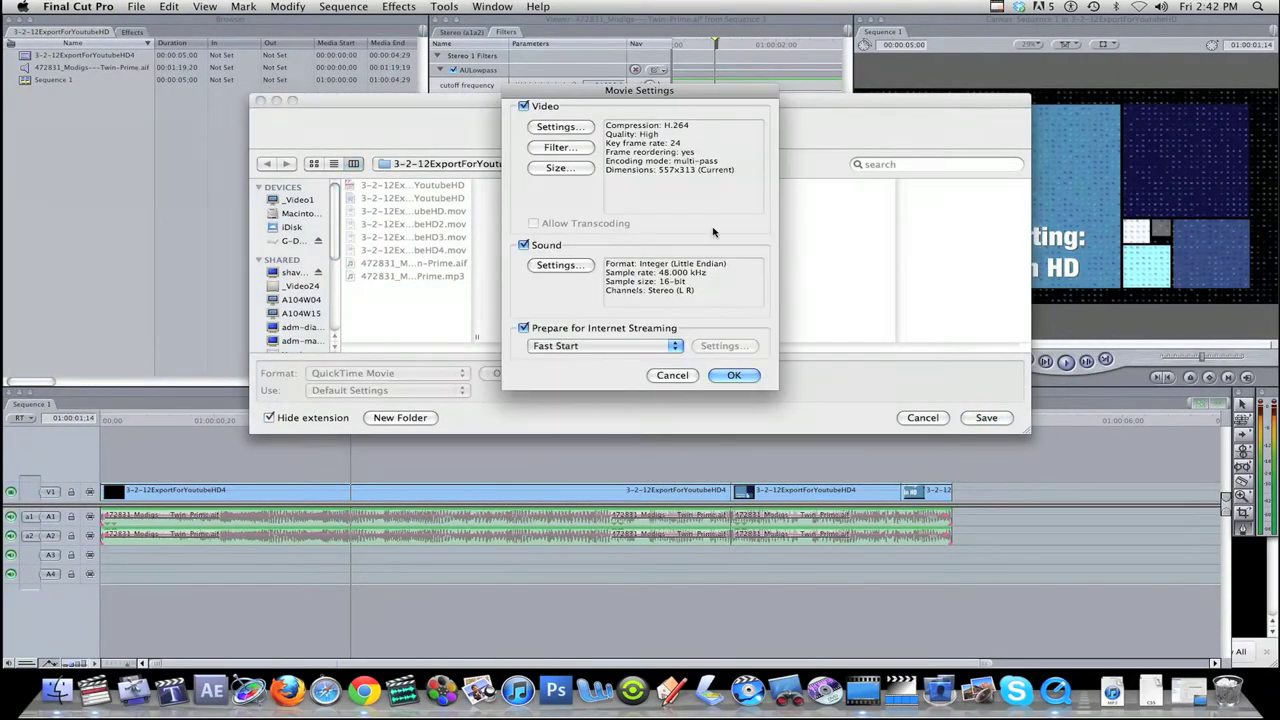
mouse_move(744, 110)
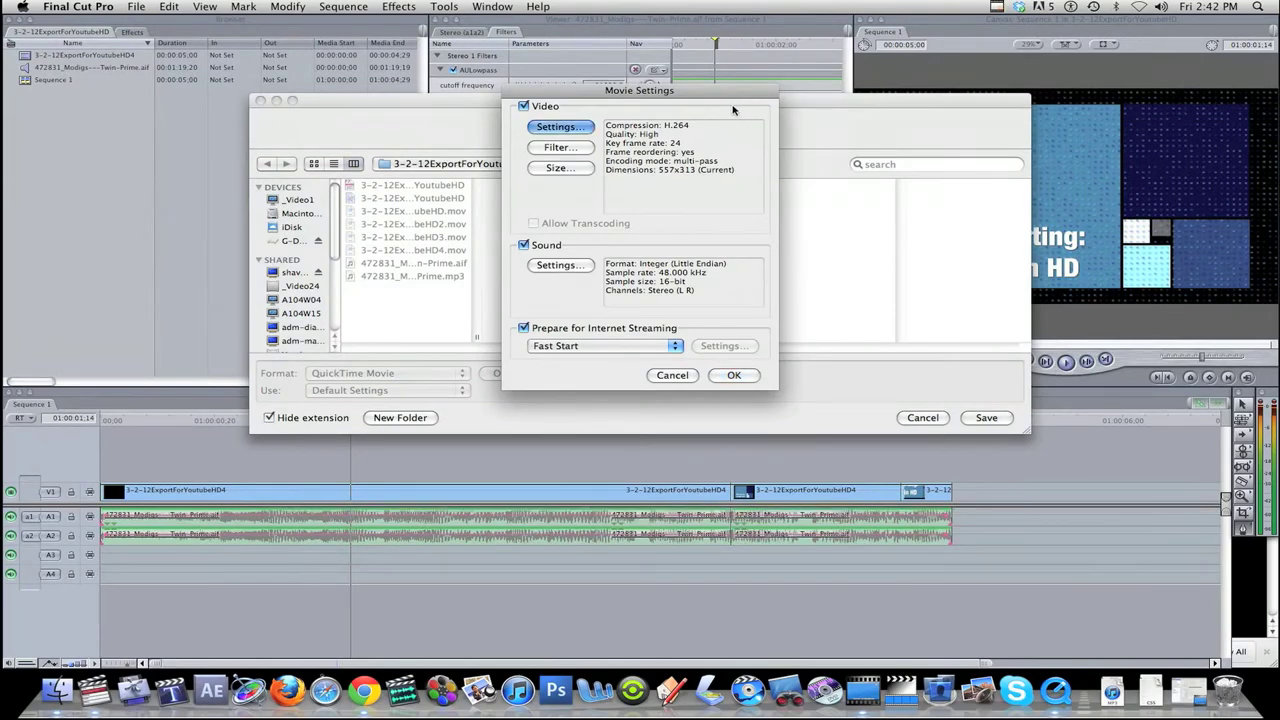
Step: Set video compression to MPEG-4 Video with quality raised to Best
left_click(560, 126)
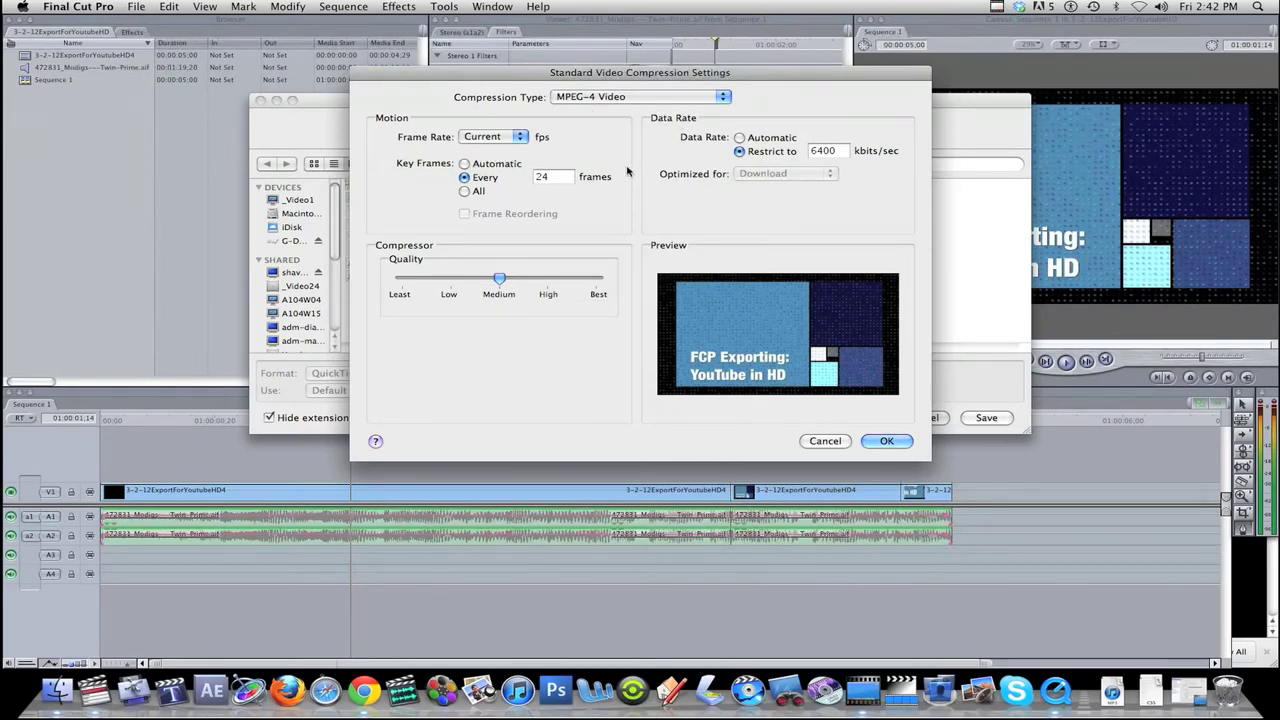
left_click_drag(500, 278, 596, 278)
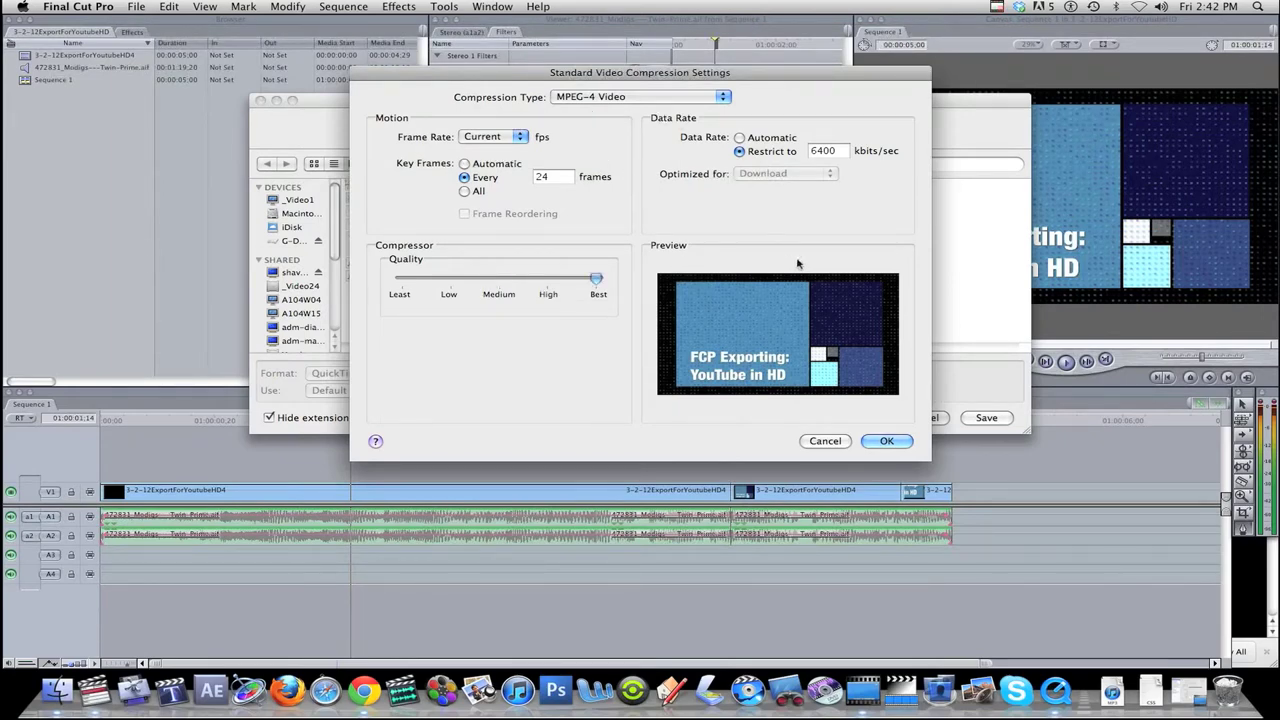
mouse_move(1064, 426)
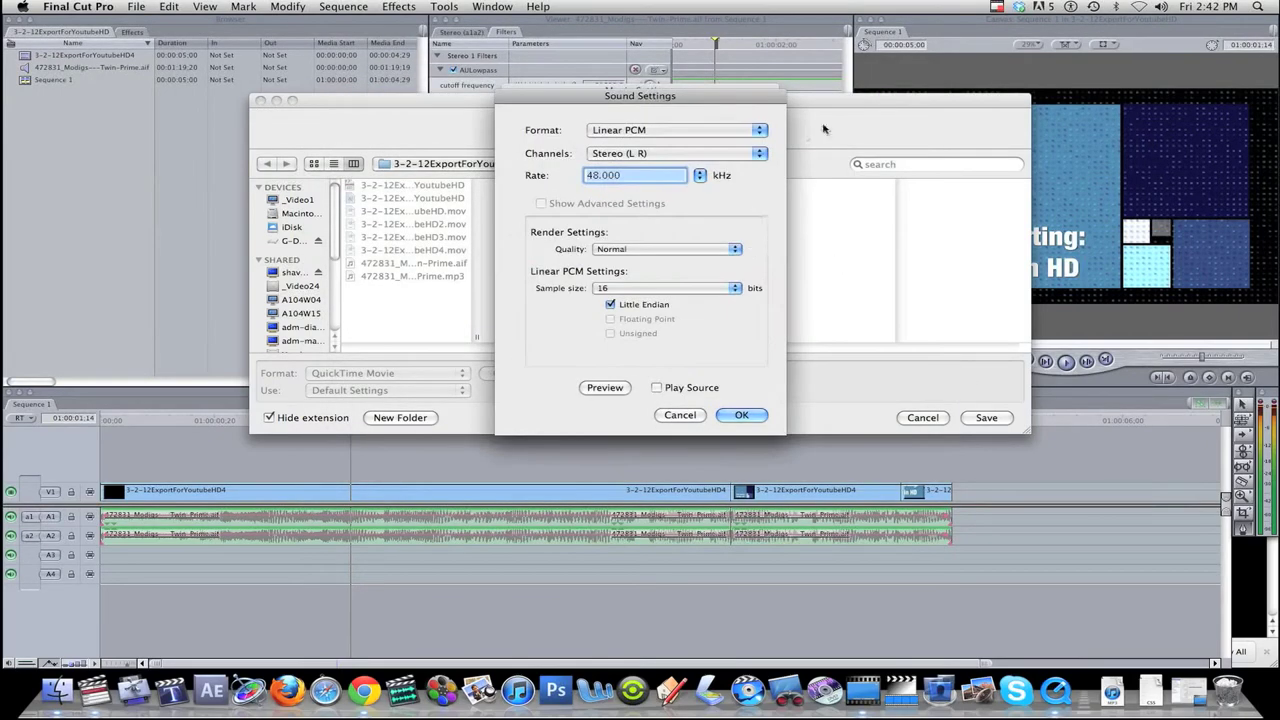
Step: Set export sound to AAC at Best quality and confirm the movie settings
left_click(676, 130)
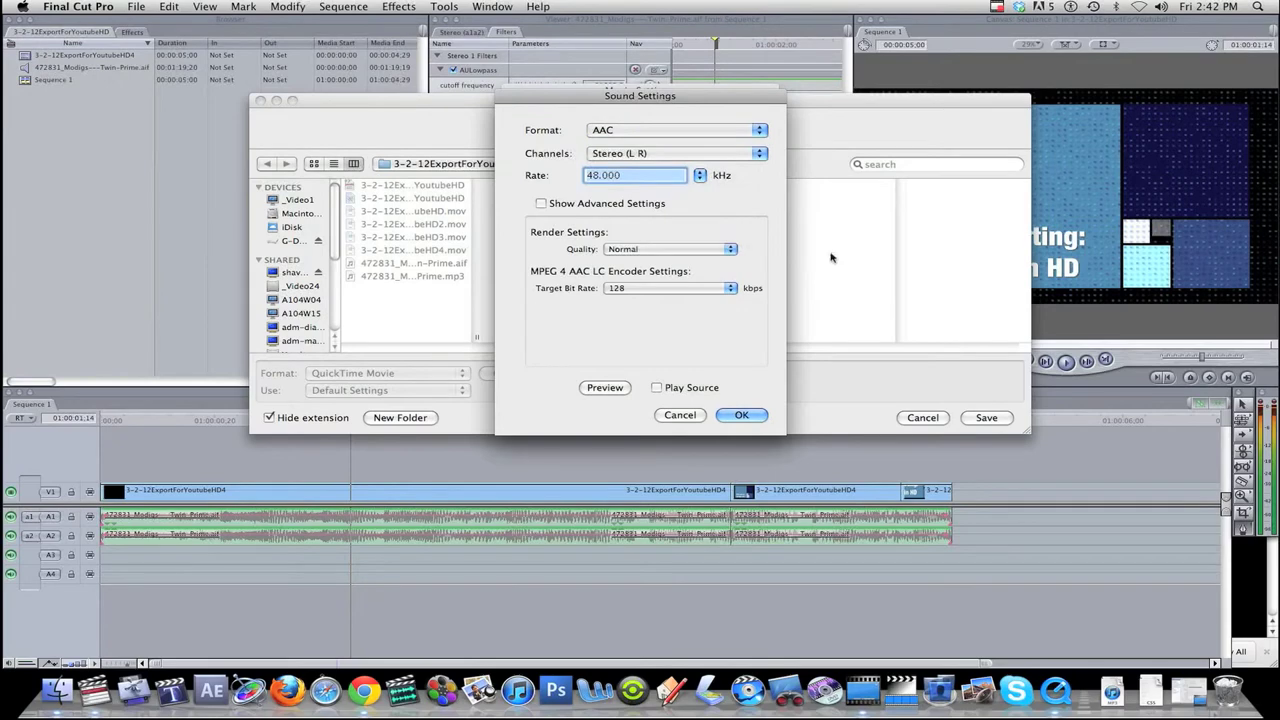
left_click(670, 248)
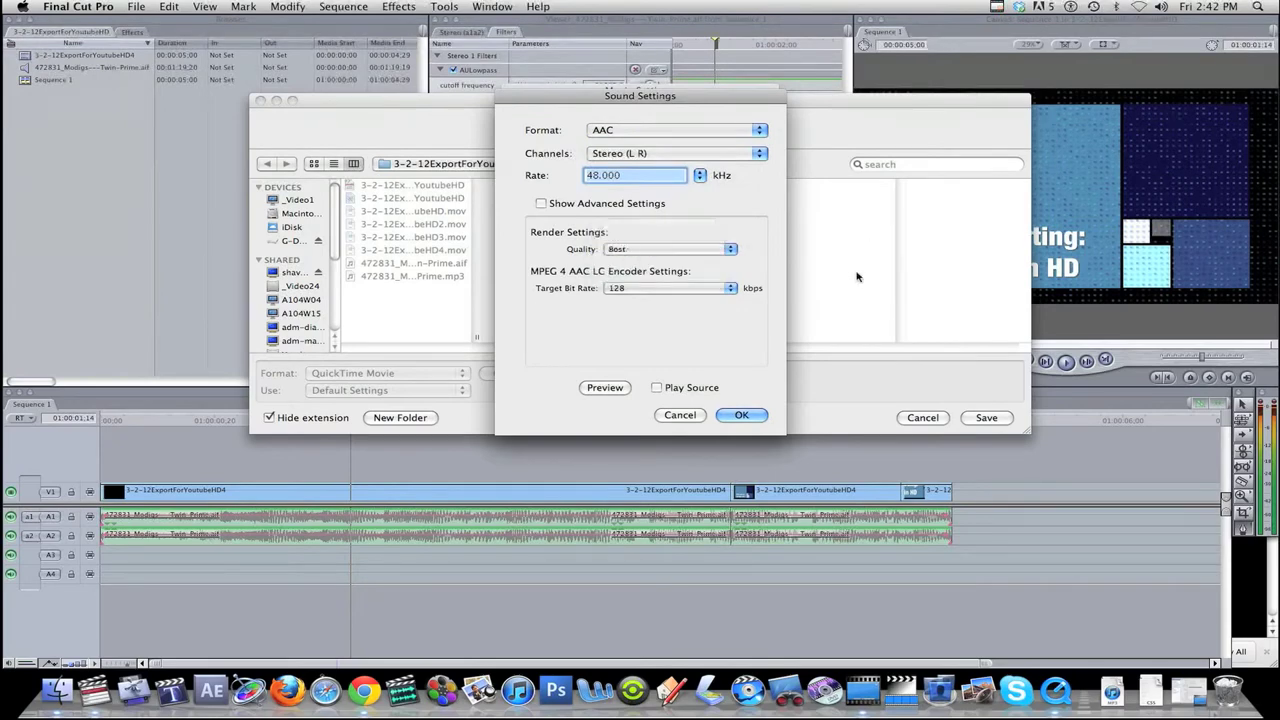
left_click(742, 414)
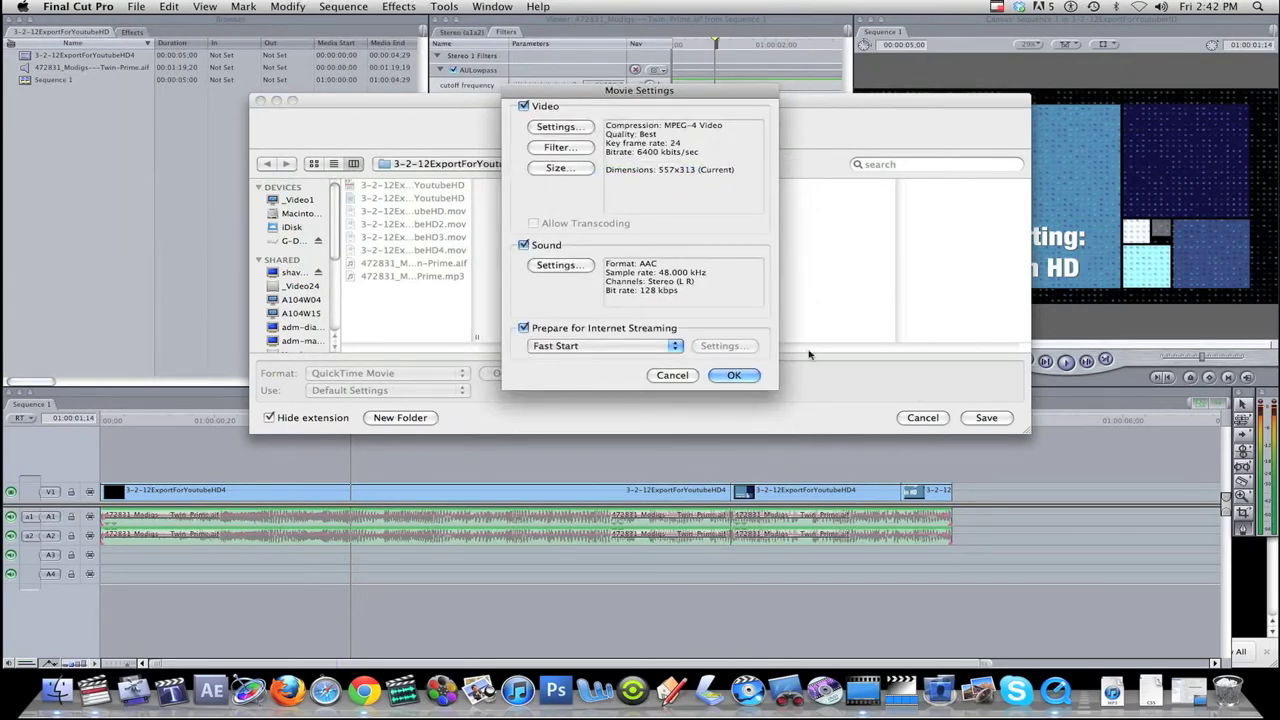
mouse_move(790, 316)
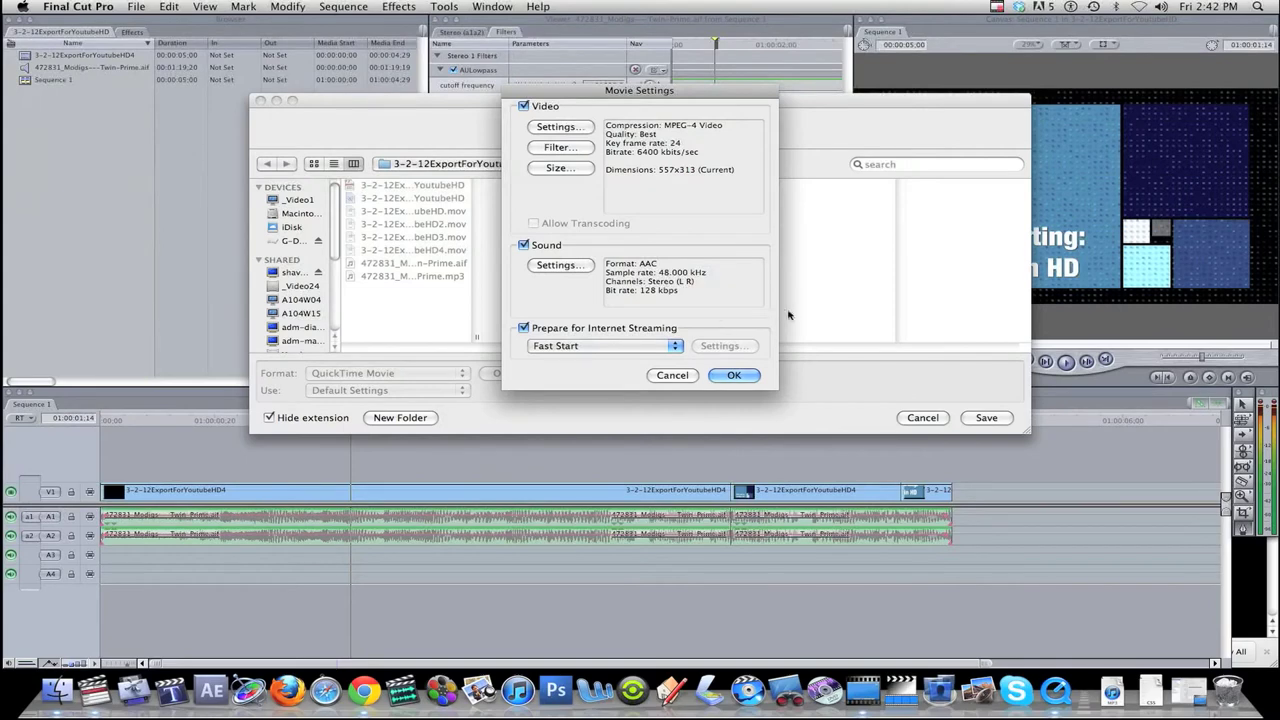
left_click(732, 376)
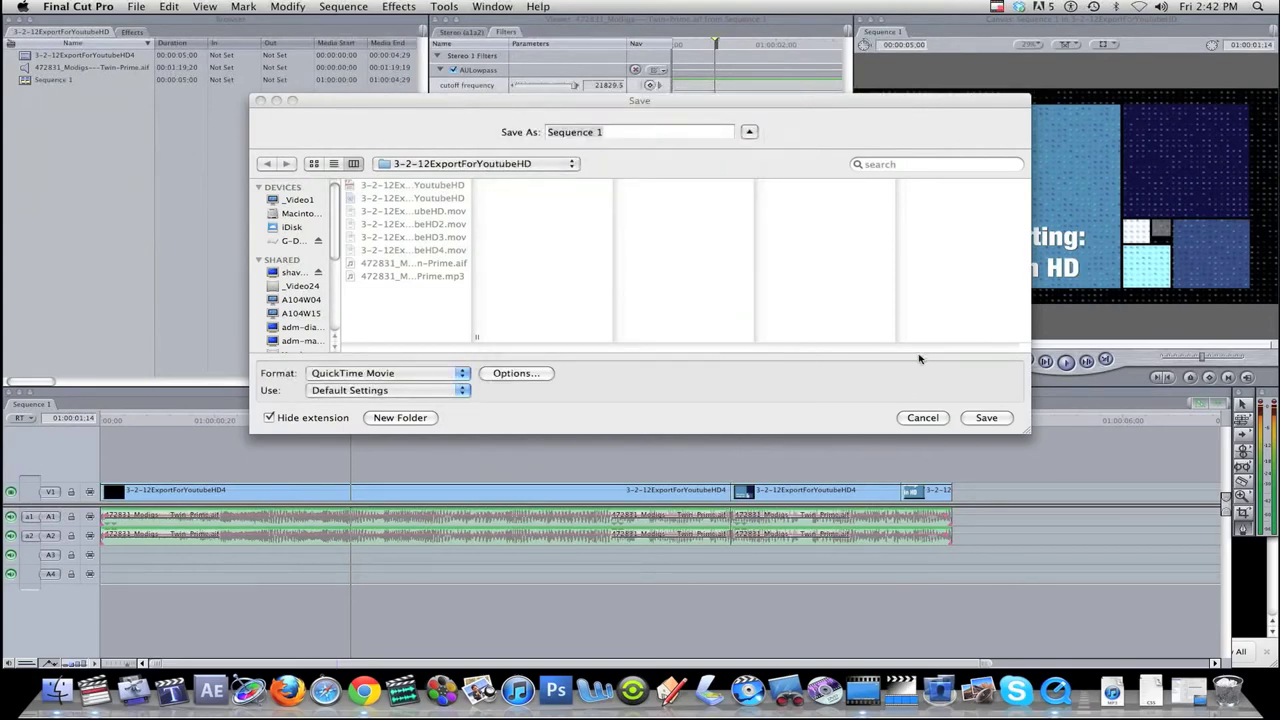
Step: Name the export 3-2-12ExportForYoutubeHDFinal and save it
left_click(388, 390)
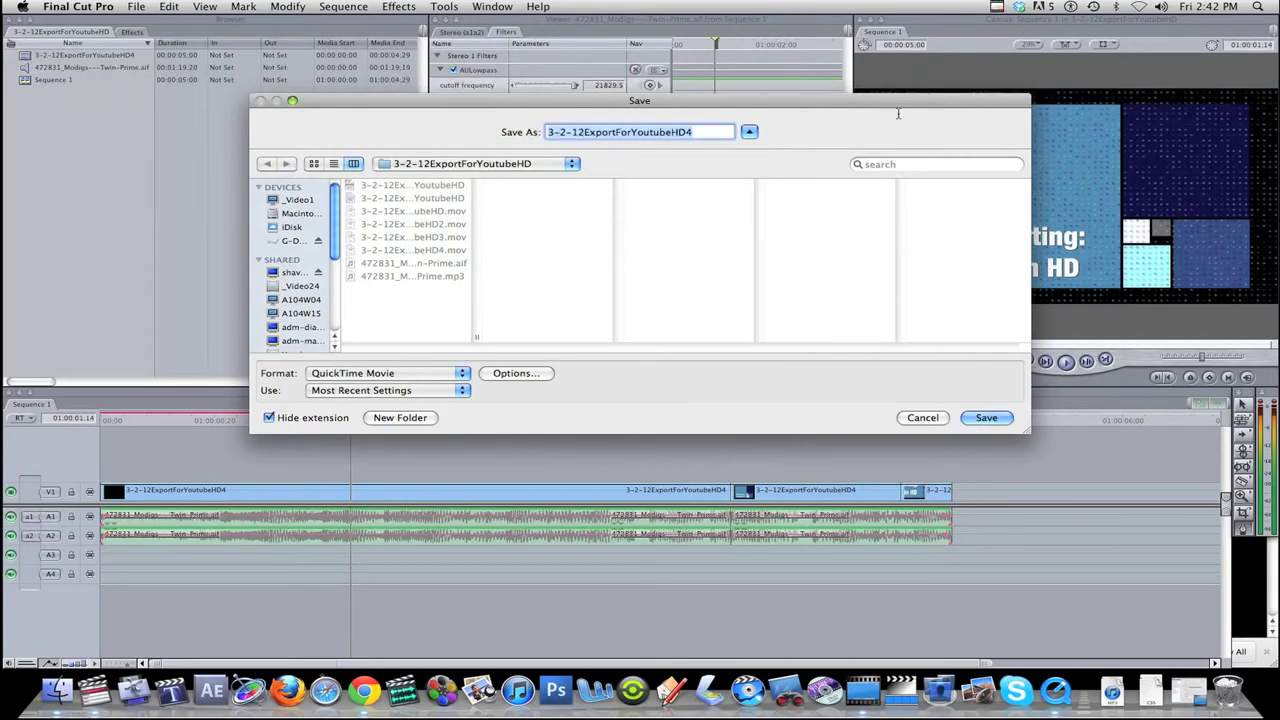
type("Final")
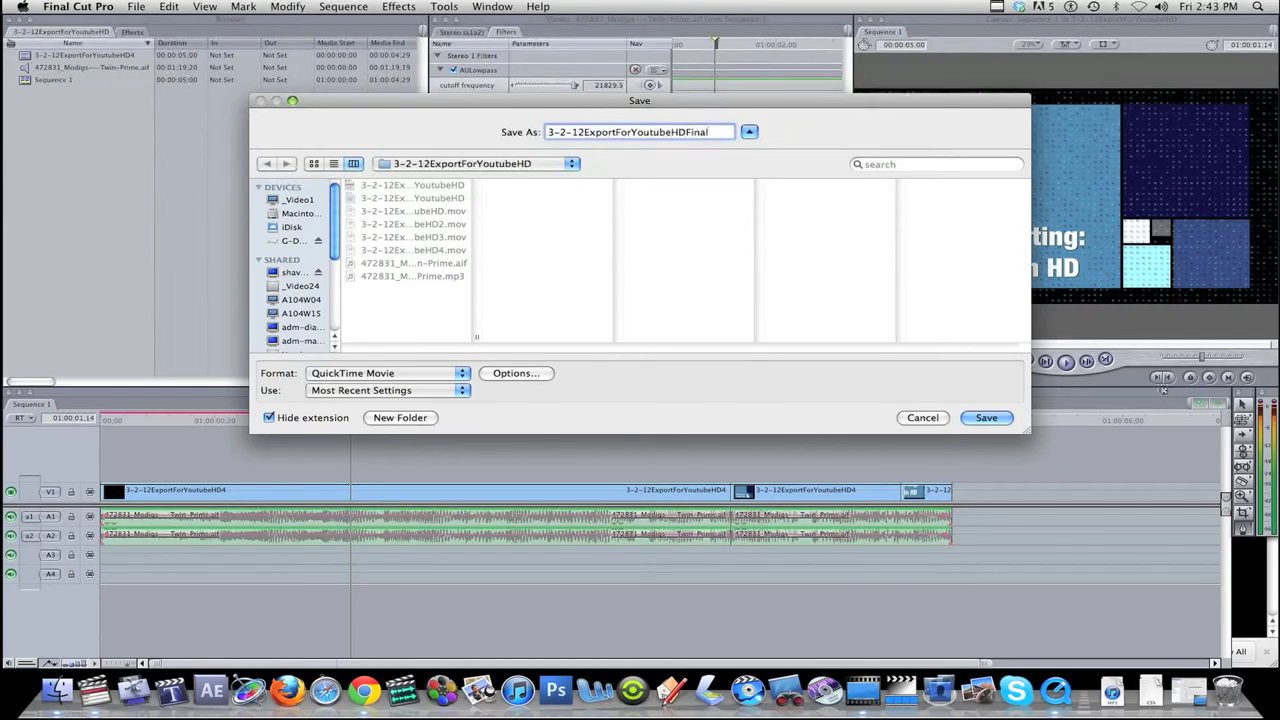
left_click(986, 418)
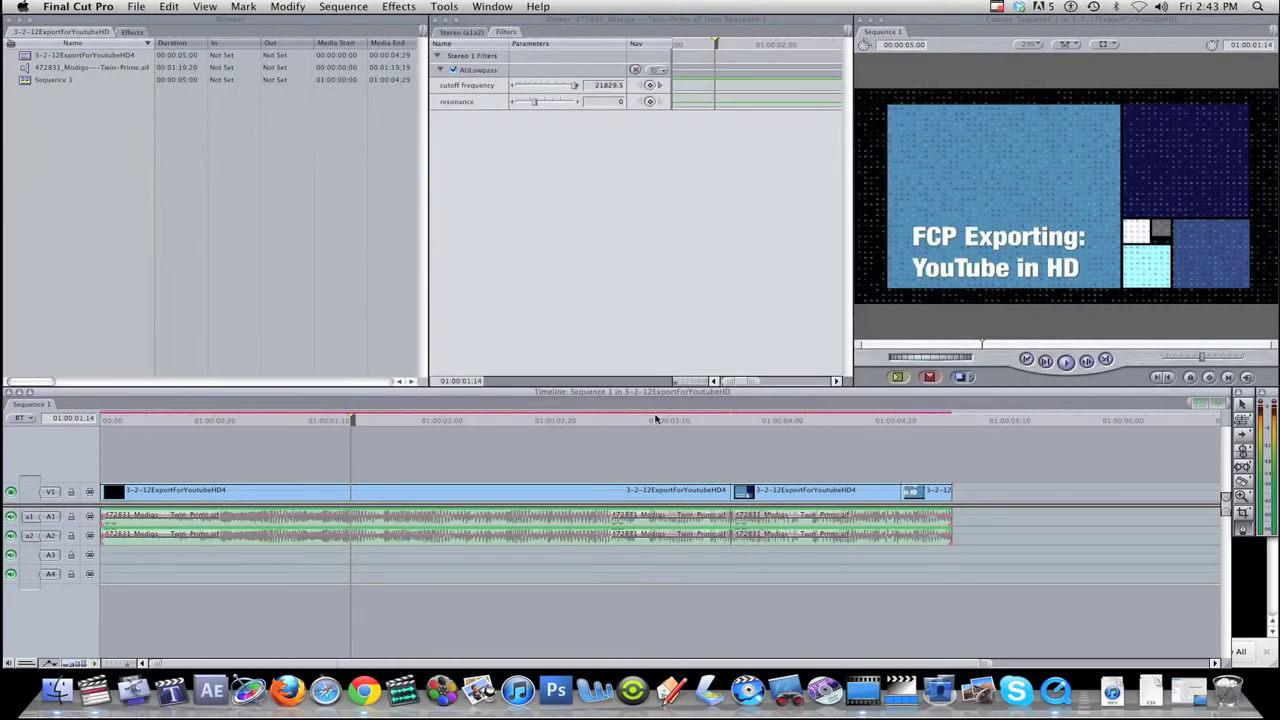